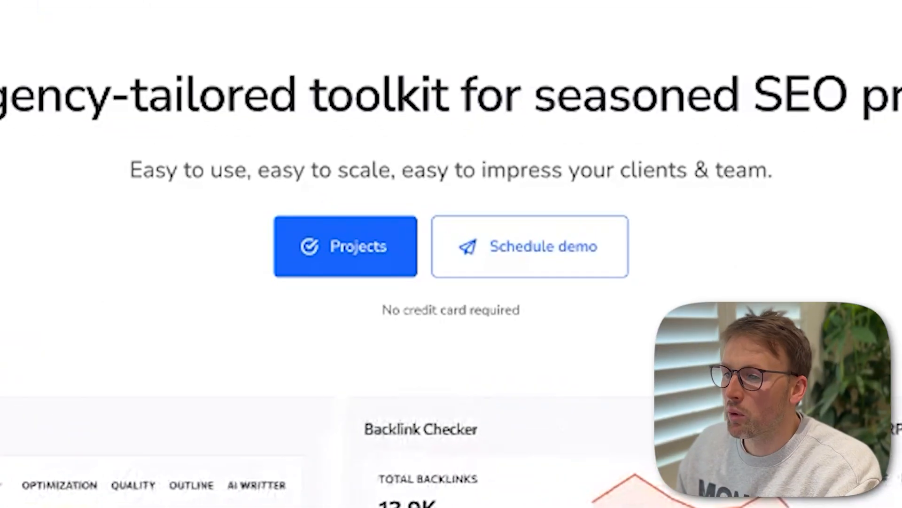
Open the publishingpush.com projects dashboard and show the monthly Traffic Forecast chart
{"action": "left_click", "coordinate": [346, 246]}
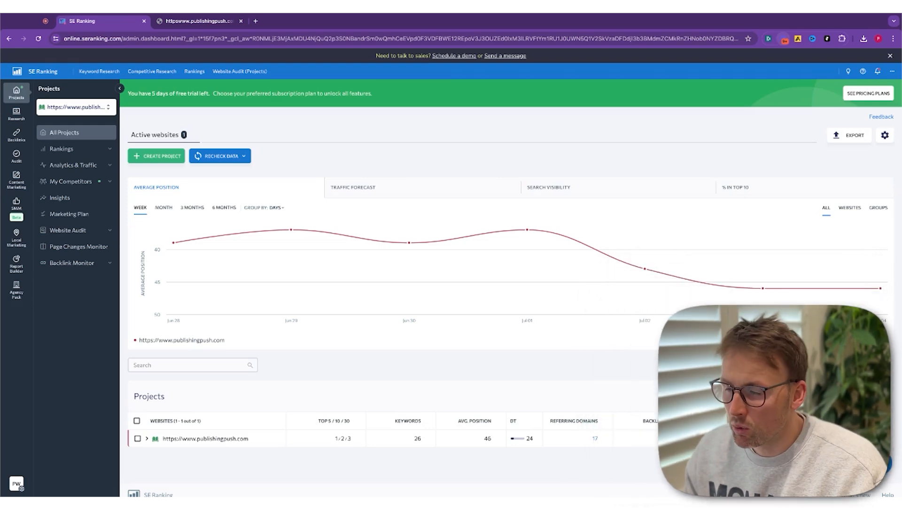
{"action": "mouse_move", "coordinate": [290, 229]}
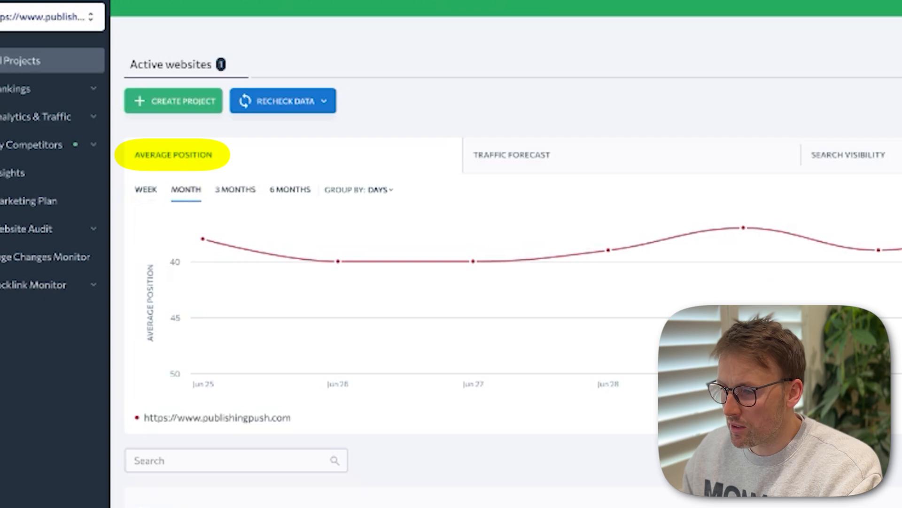
{"action": "left_click", "coordinate": [510, 155]}
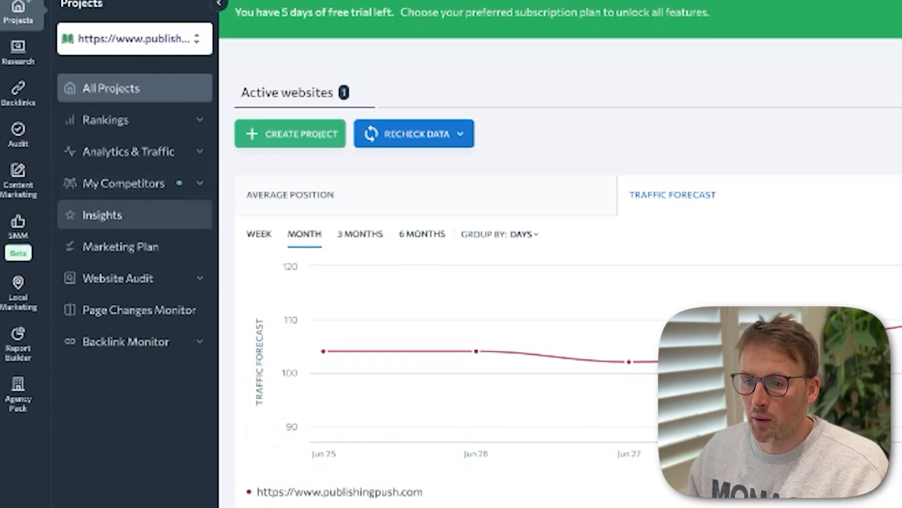
Open Insights for publishingpush.com and scroll to the keyword cannibalization cases
{"action": "left_click", "coordinate": [102, 215]}
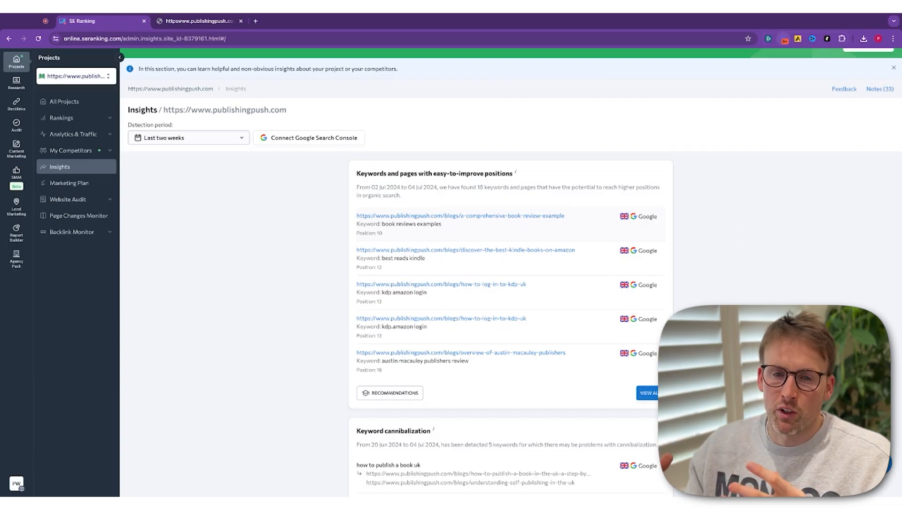
{"action": "scroll", "scroll_direction": "down", "scroll_amount": 3}
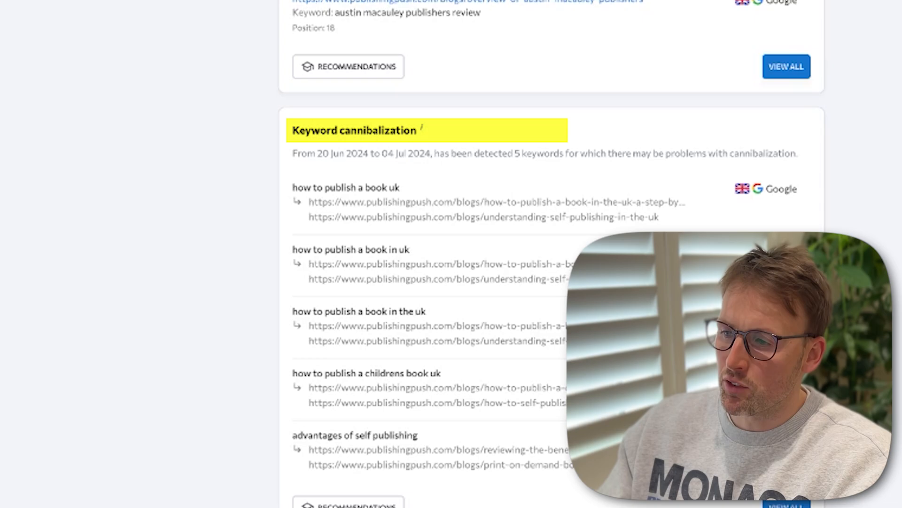
{"action": "scroll", "scroll_direction": "down", "scroll_amount": 3}
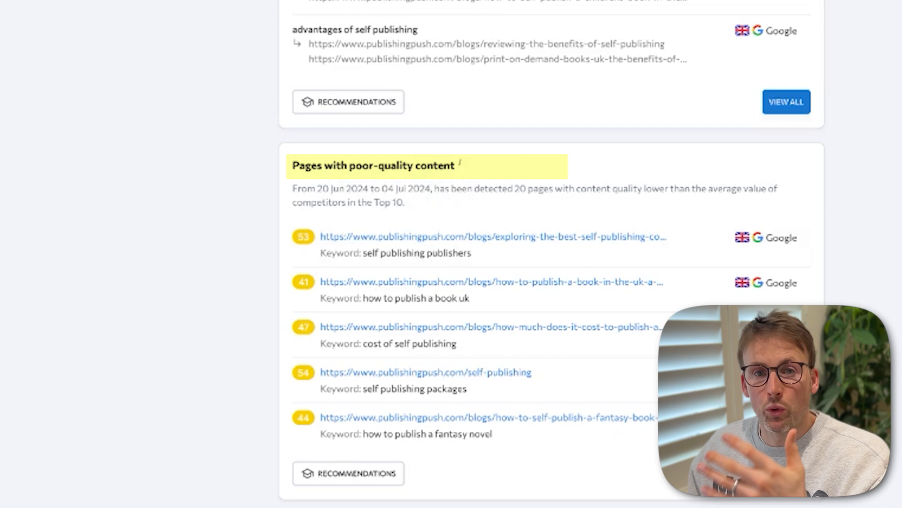
{"action": "scroll", "scroll_direction": "down", "scroll_amount": 3}
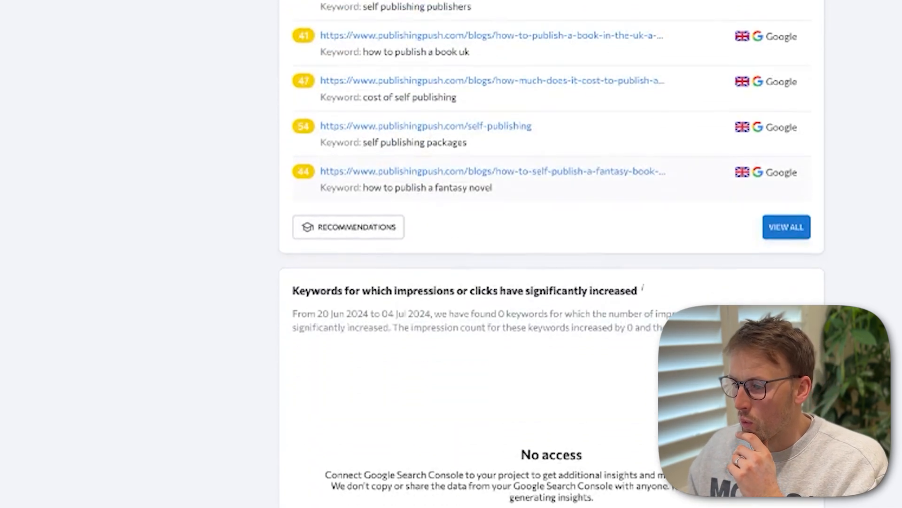
{"action": "scroll", "scroll_direction": "down", "scroll_amount": 3}
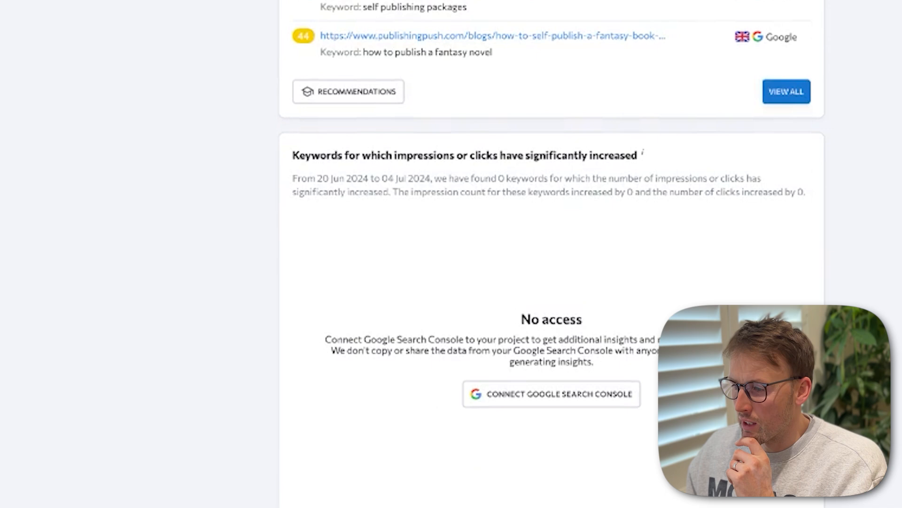
{"action": "scroll", "scroll_direction": "down", "scroll_amount": 3}
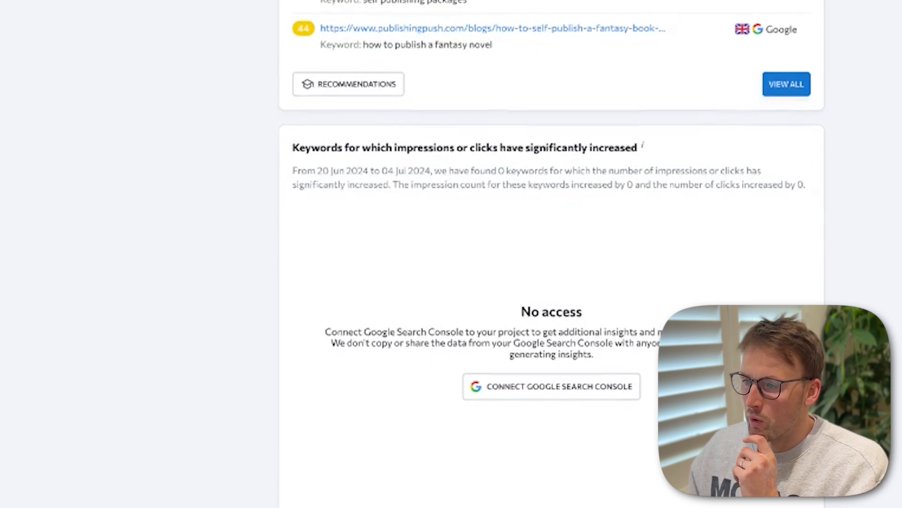
{"action": "scroll", "scroll_direction": "down", "scroll_amount": 3}
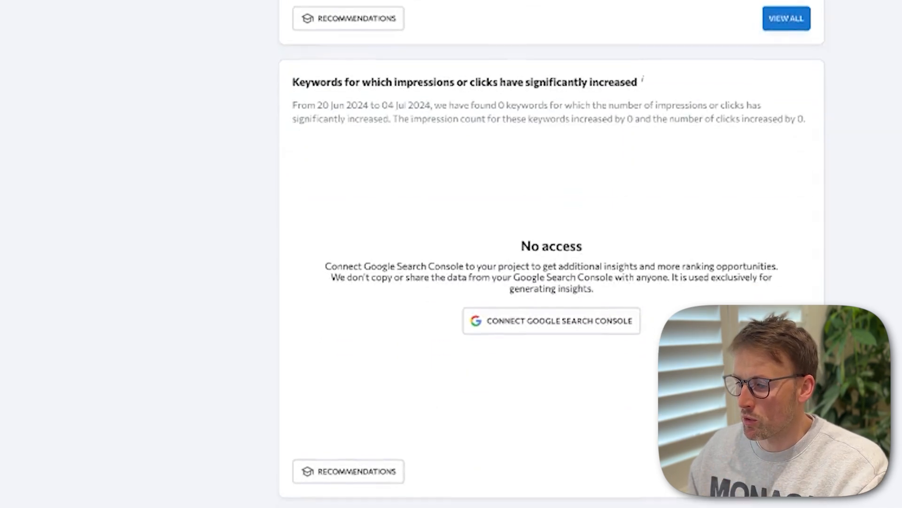
{"action": "scroll", "scroll_direction": "down", "scroll_amount": 3}
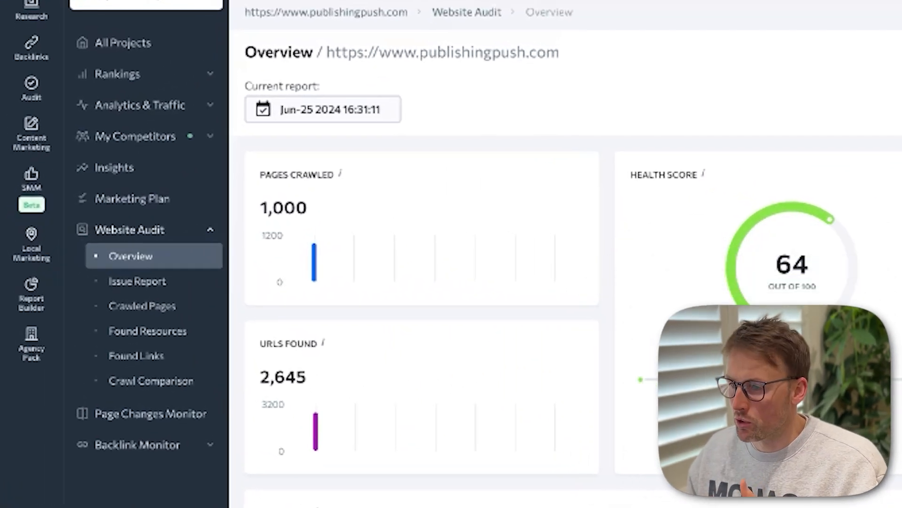
{"action": "scroll", "scroll_direction": "down", "scroll_amount": 3}
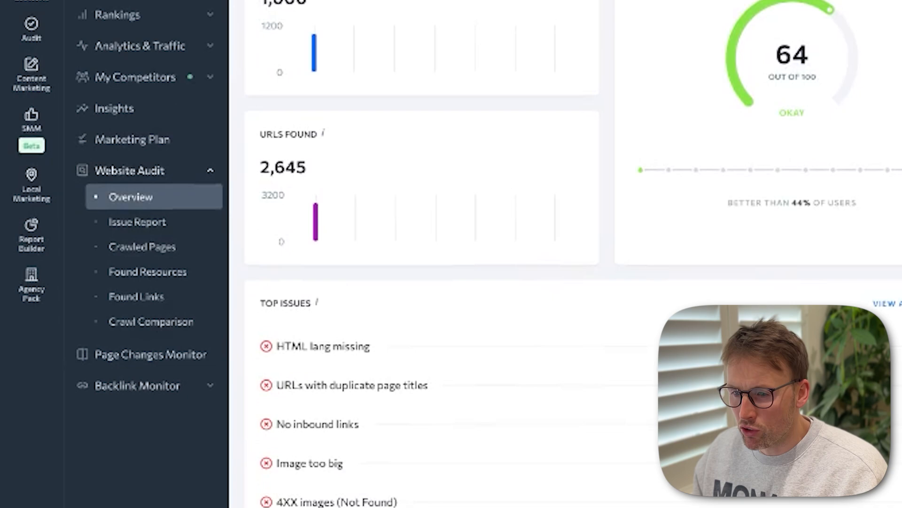
{"action": "scroll", "scroll_direction": "down", "scroll_amount": 3}
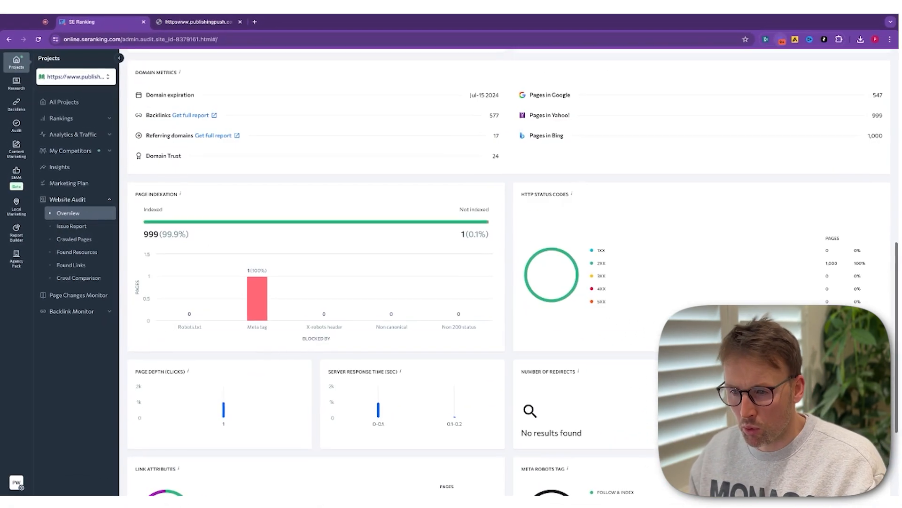
{"action": "scroll", "scroll_direction": "down", "scroll_amount": 3}
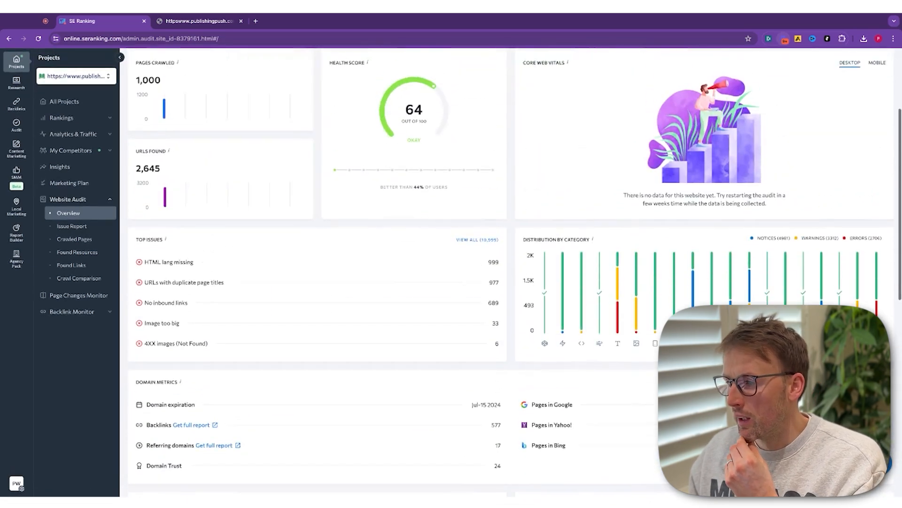
{"action": "scroll", "scroll_direction": "up", "scroll_amount": 3}
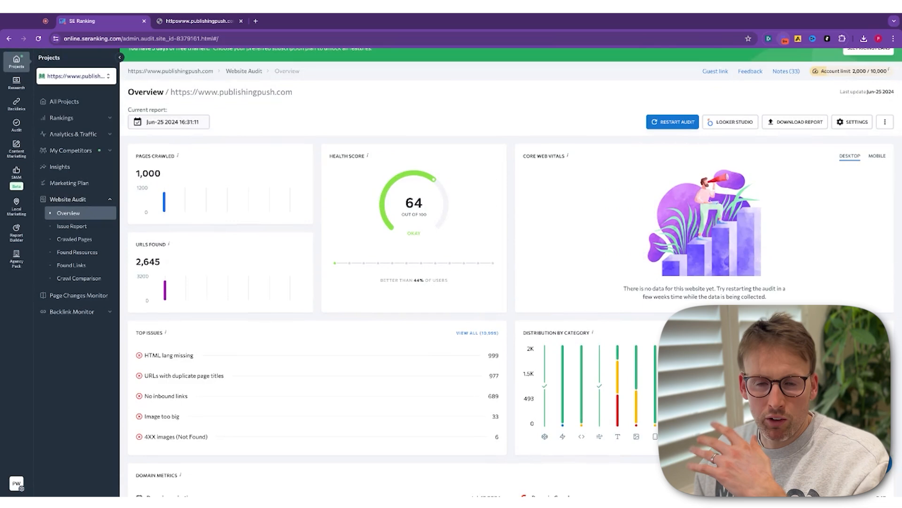
{"action": "left_click", "coordinate": [16, 82]}
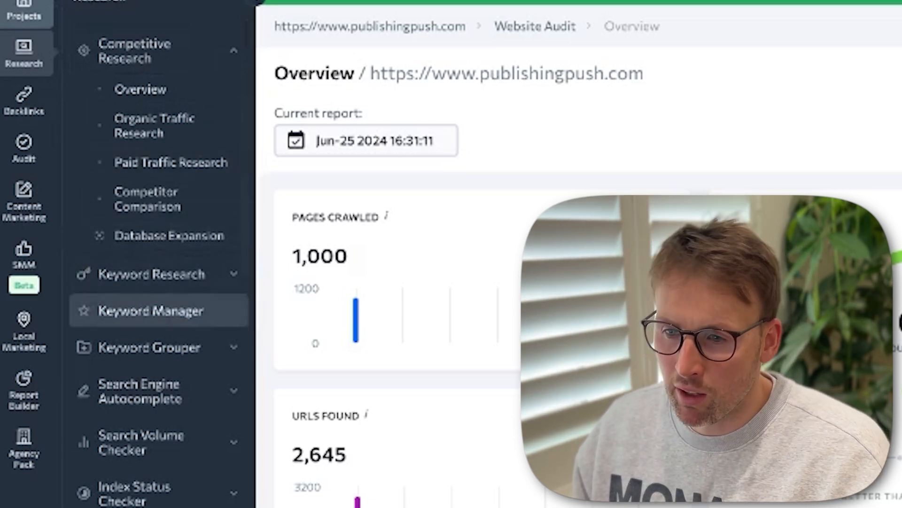
{"action": "mouse_move", "coordinate": [136, 495]}
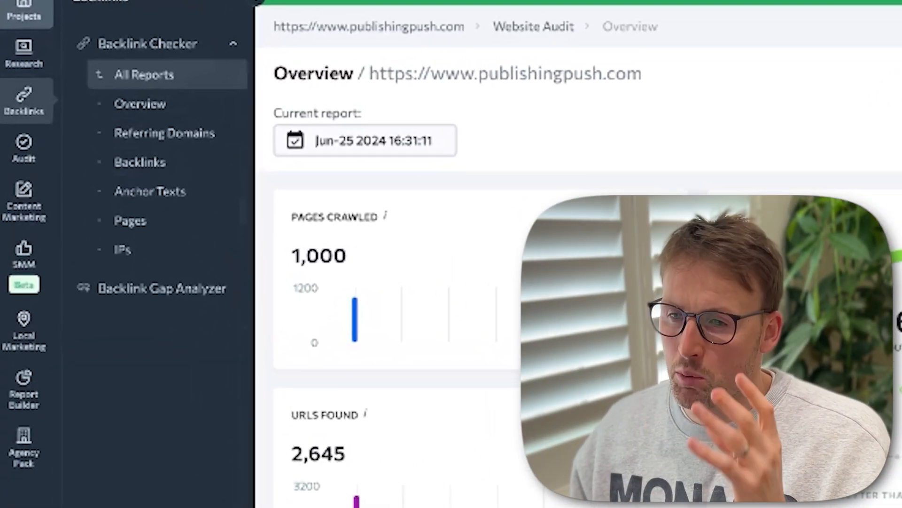
Show the Audit tools in the sidebar and open the Website Audit Overview
{"action": "left_click", "coordinate": [23, 141]}
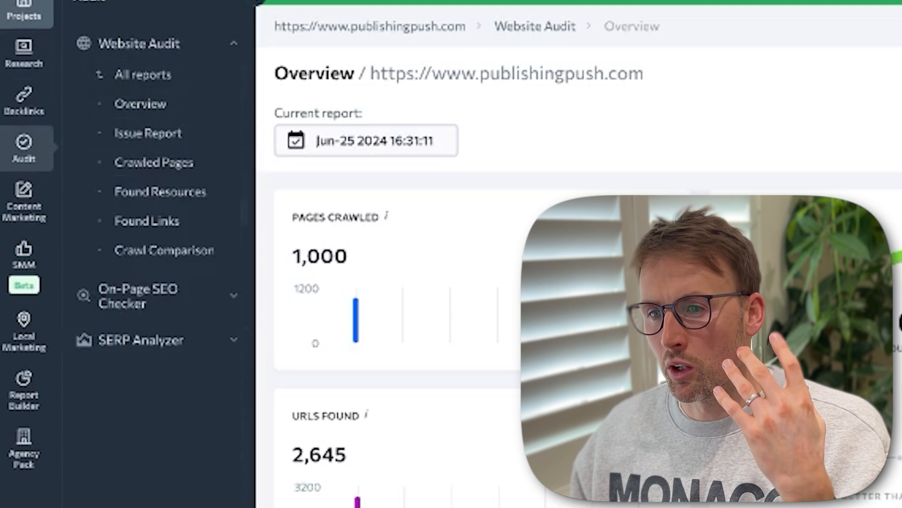
{"action": "left_click", "coordinate": [25, 199]}
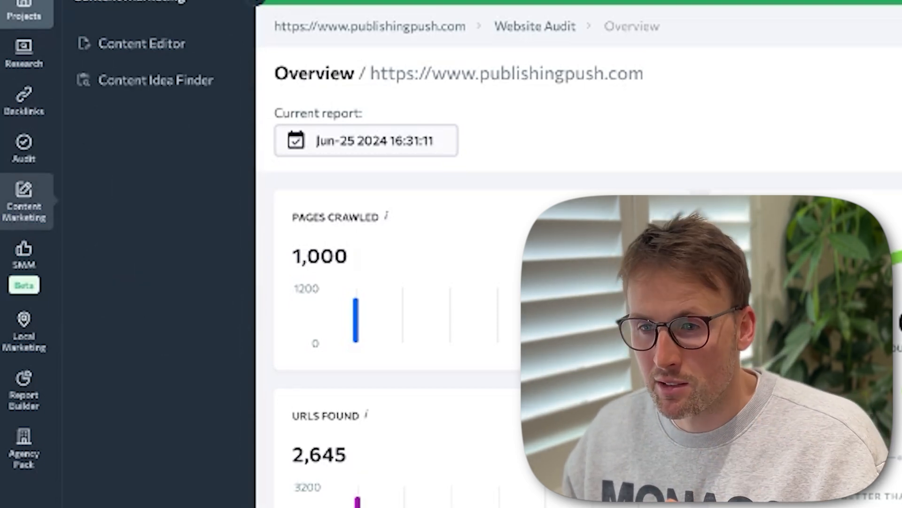
{"action": "mouse_move", "coordinate": [156, 80]}
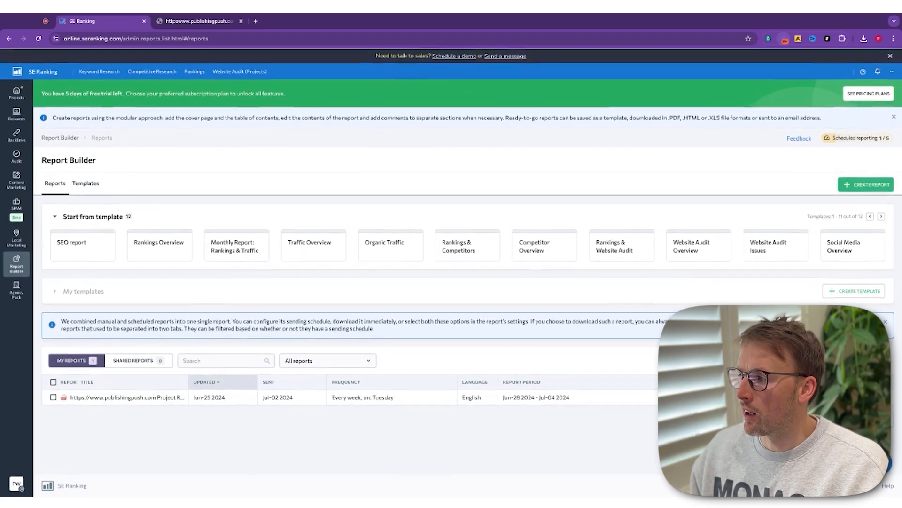
{"action": "mouse_move", "coordinate": [313, 245]}
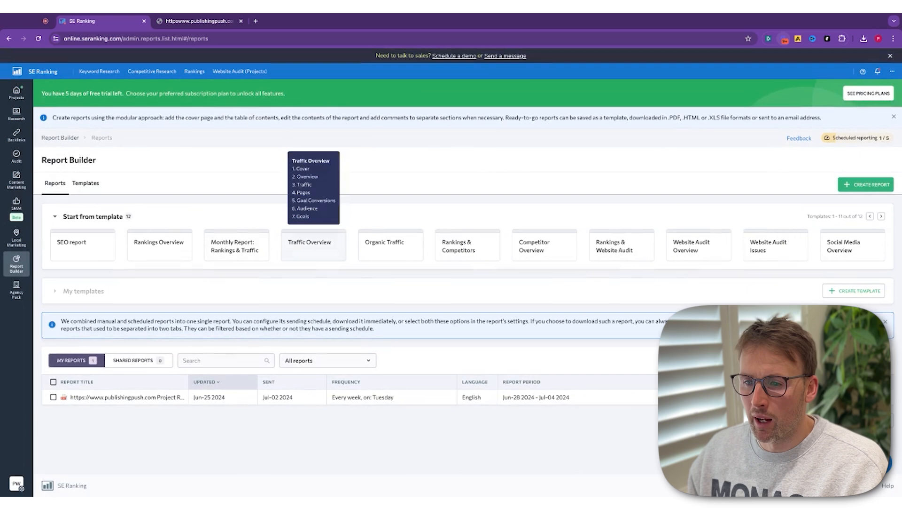
{"action": "mouse_move", "coordinate": [600, 161]}
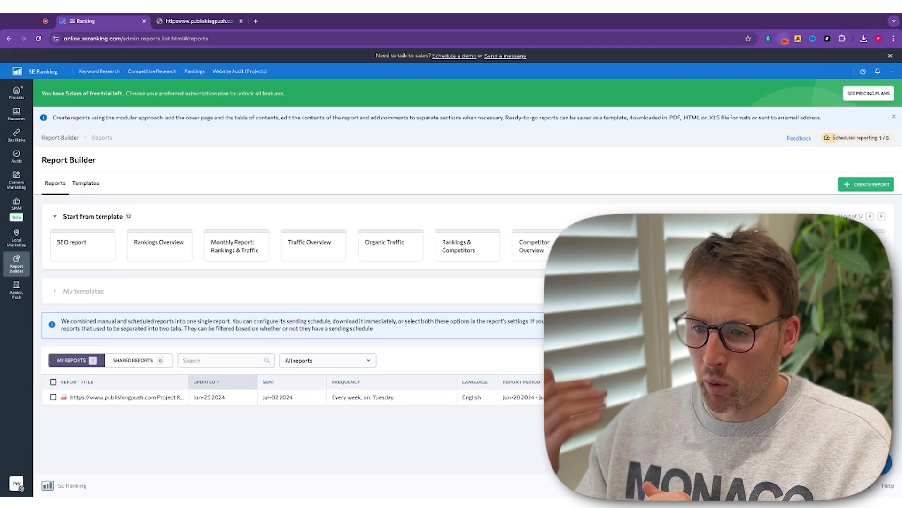
{"action": "mouse_move", "coordinate": [535, 245]}
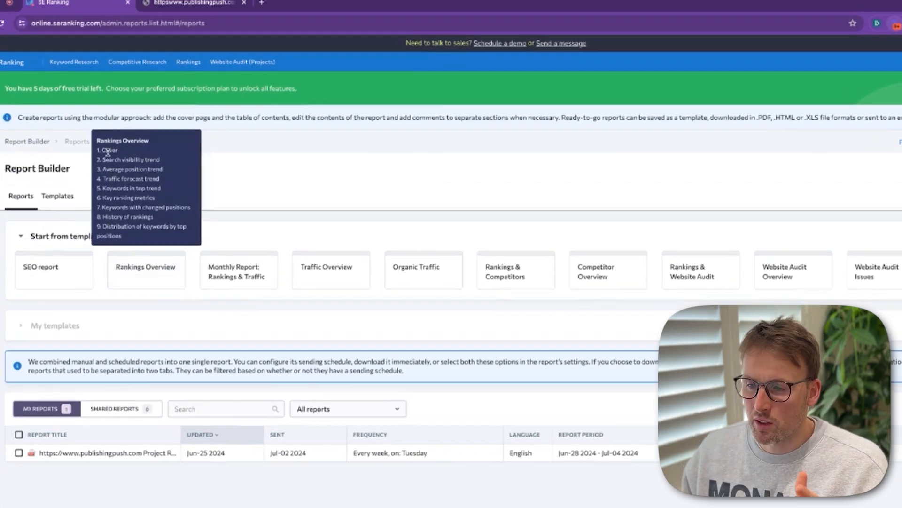
{"action": "mouse_move", "coordinate": [192, 257]}
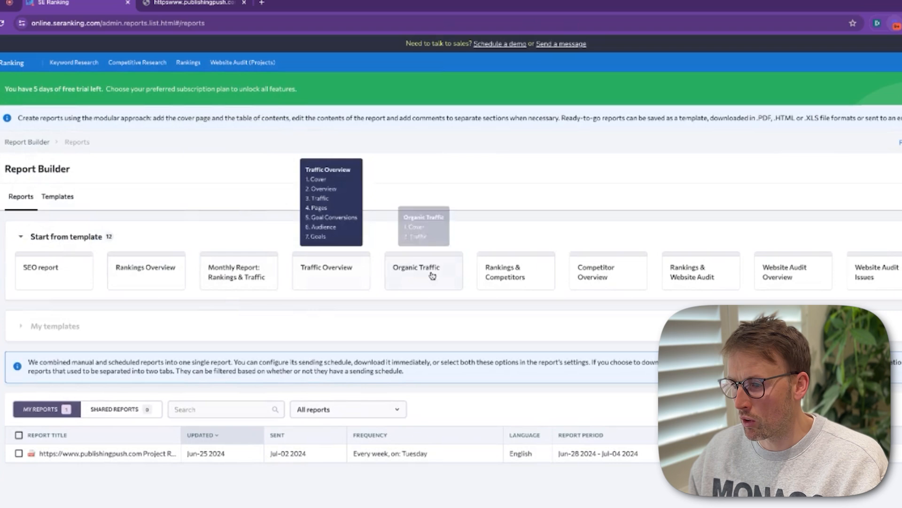
{"action": "mouse_move", "coordinate": [477, 248]}
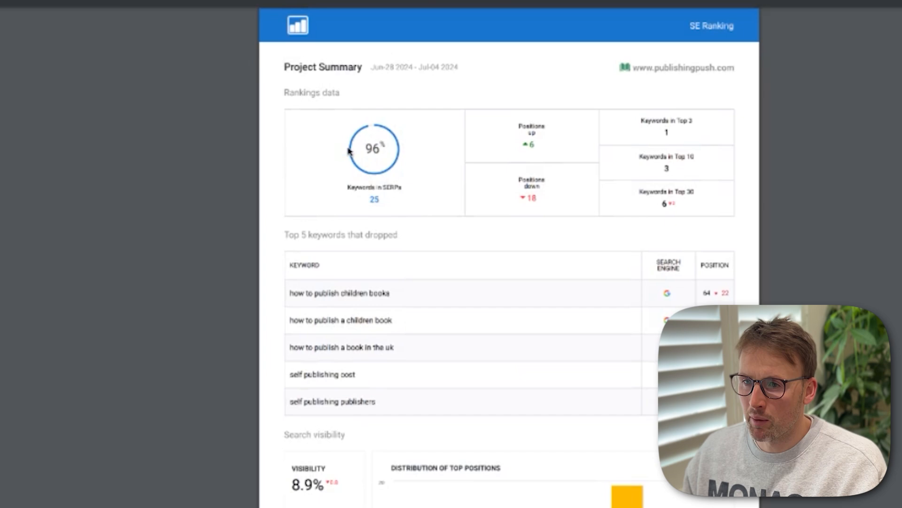
{"action": "mouse_move", "coordinate": [467, 170]}
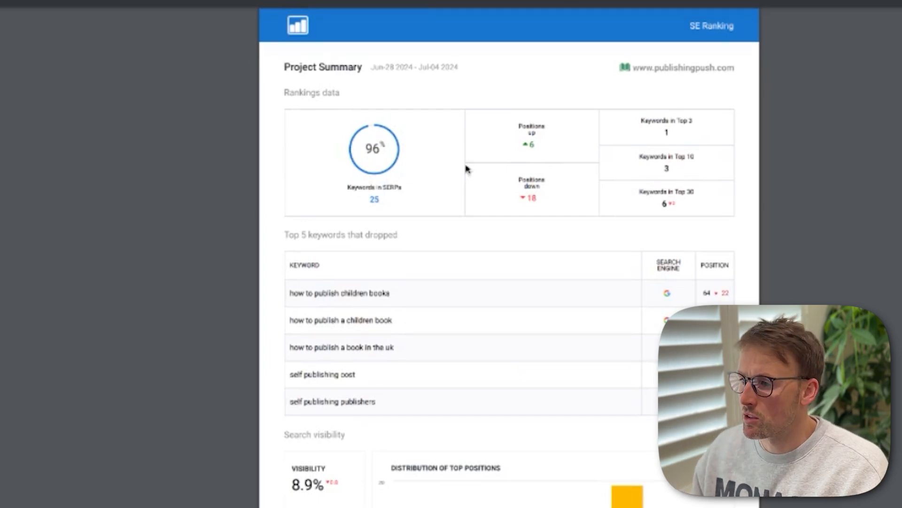
{"action": "mouse_move", "coordinate": [370, 170]}
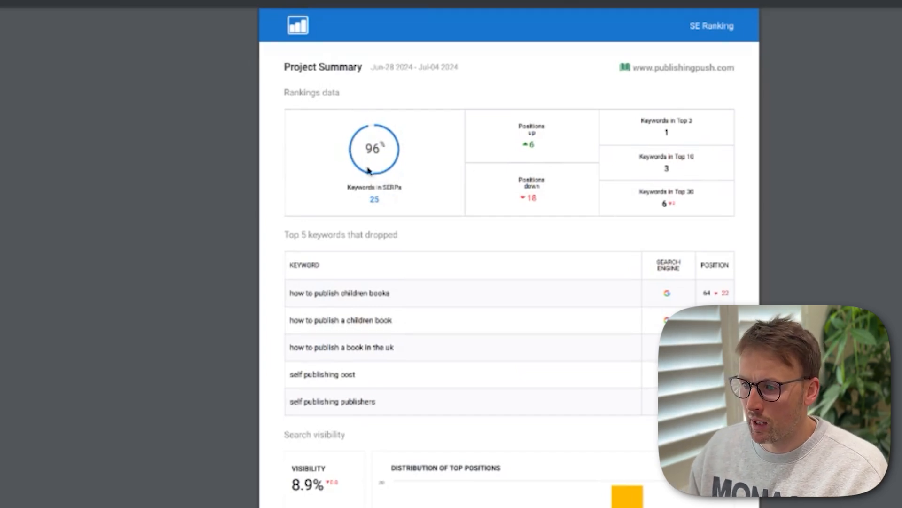
{"action": "mouse_move", "coordinate": [562, 194]}
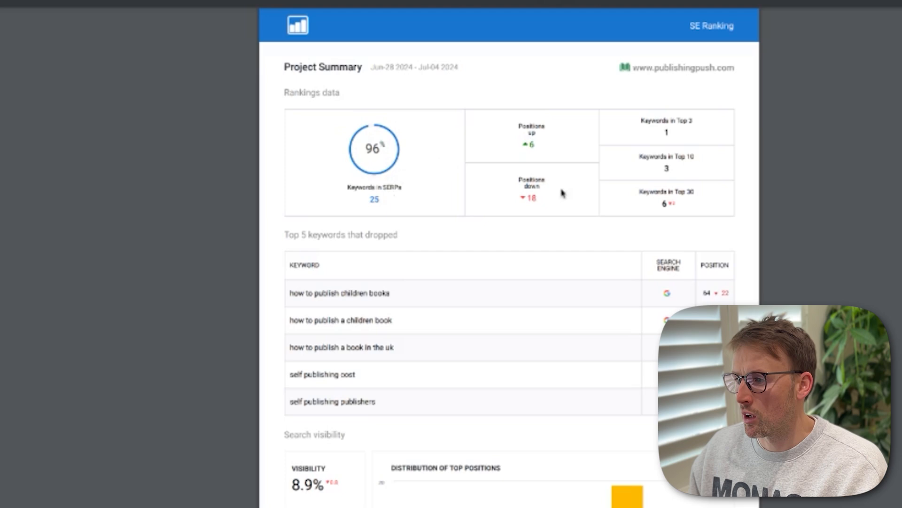
Scroll through the project report PDF to the average position and daily keyword results
{"action": "scroll", "scroll_direction": "down", "scroll_amount": 3}
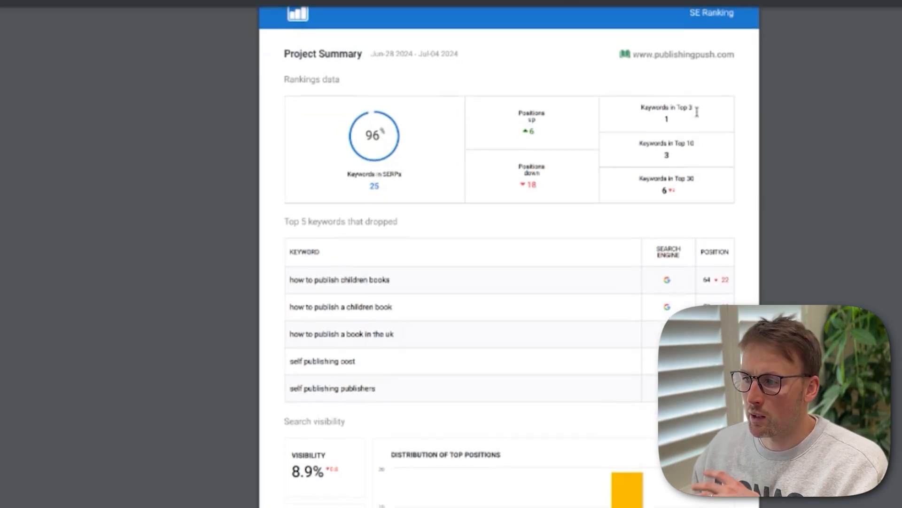
{"action": "scroll", "scroll_direction": "down", "scroll_amount": 3}
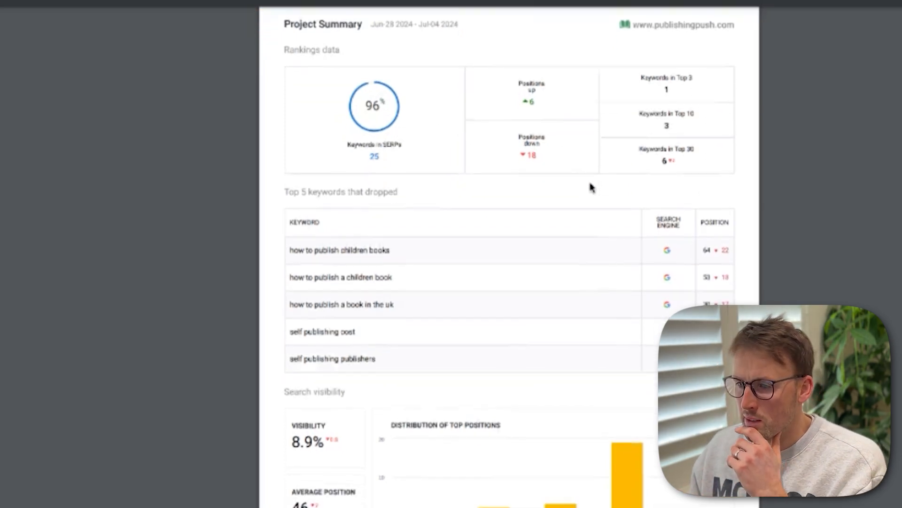
{"action": "scroll", "scroll_direction": "down", "scroll_amount": 3}
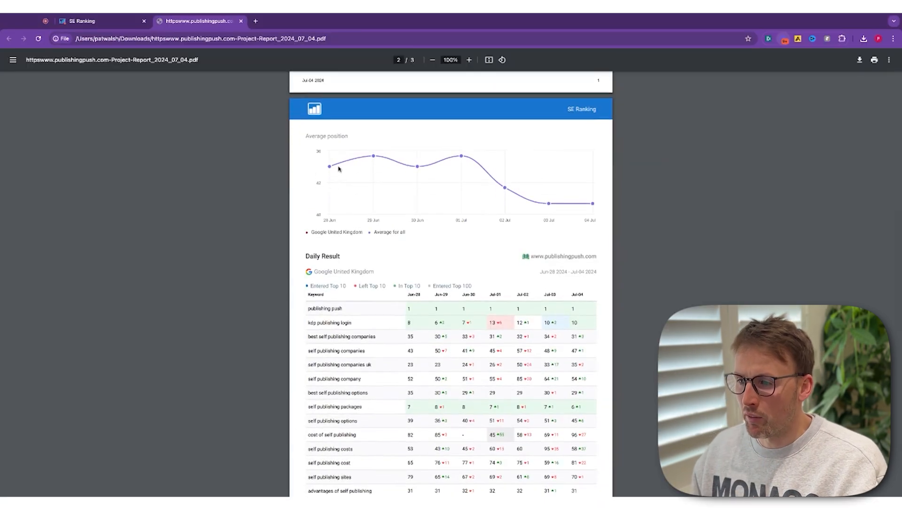
{"action": "scroll", "scroll_direction": "down", "scroll_amount": 3}
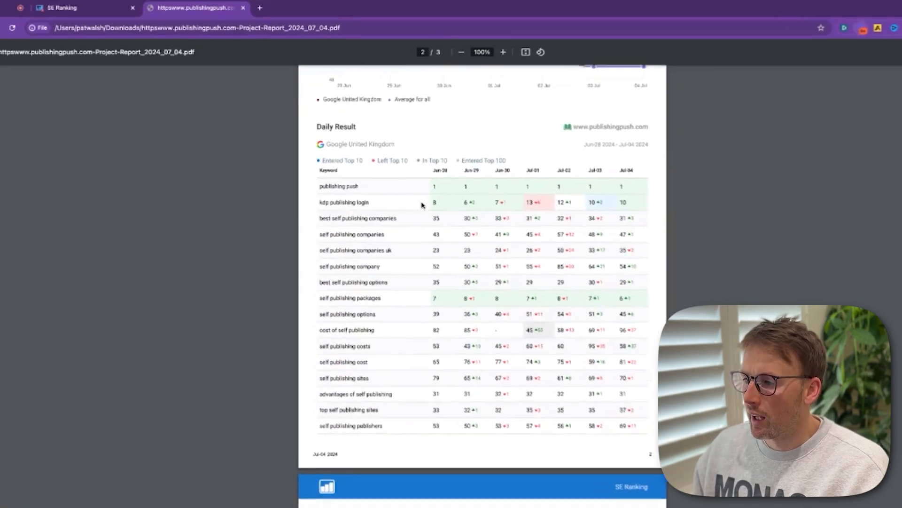
{"action": "scroll", "scroll_direction": "down", "scroll_amount": 3}
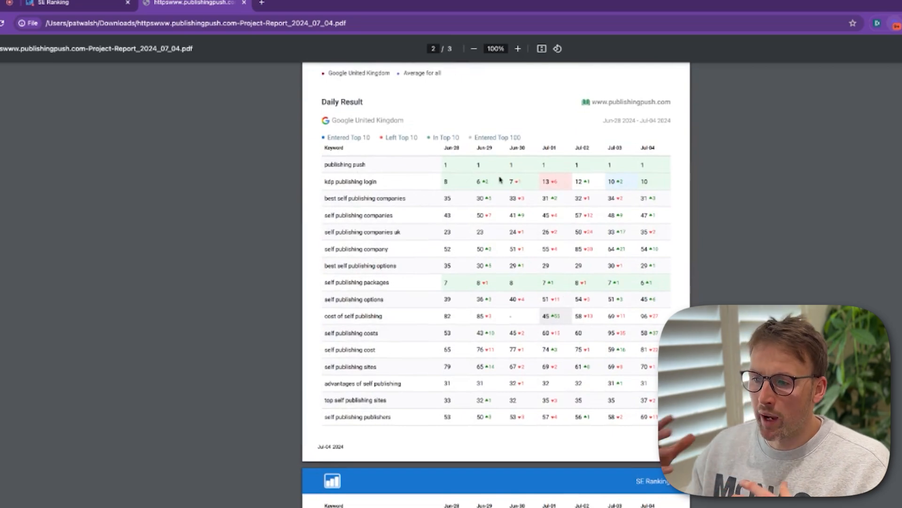
{"action": "mouse_move", "coordinate": [489, 297]}
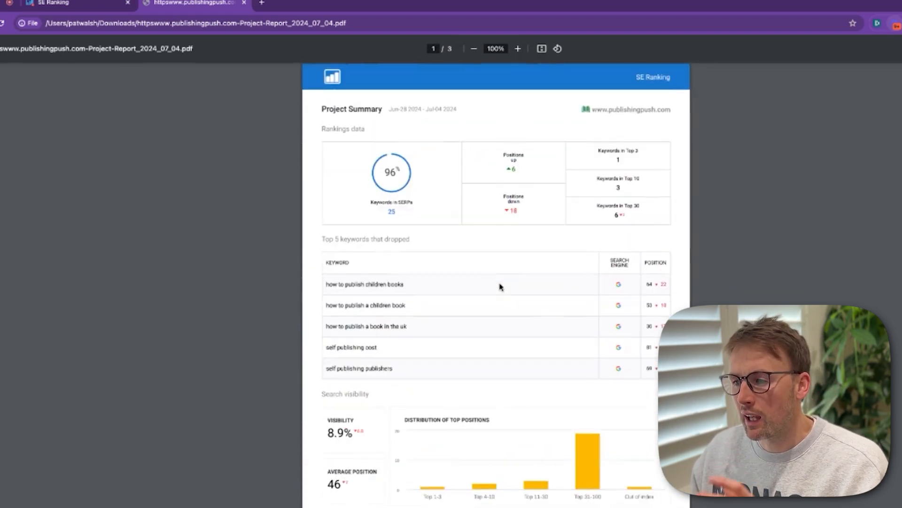
{"action": "mouse_move", "coordinate": [495, 251]}
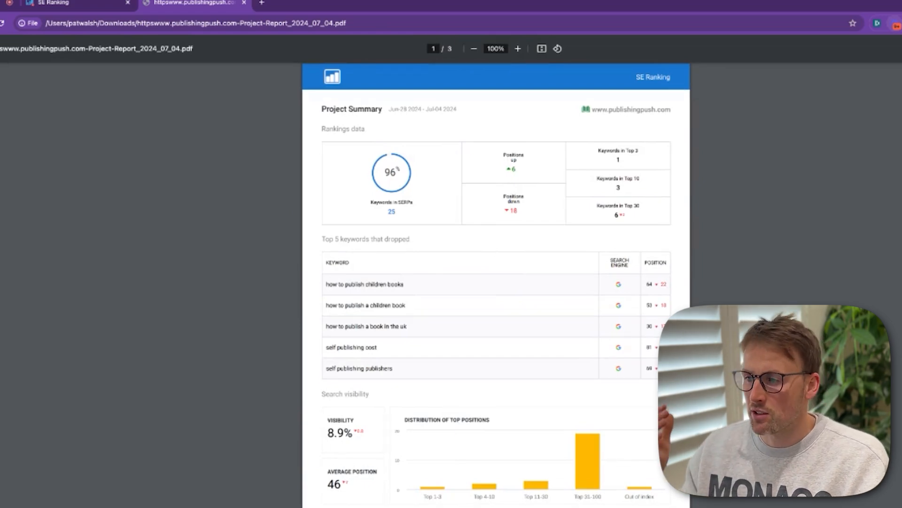
{"action": "mouse_move", "coordinate": [211, 68]}
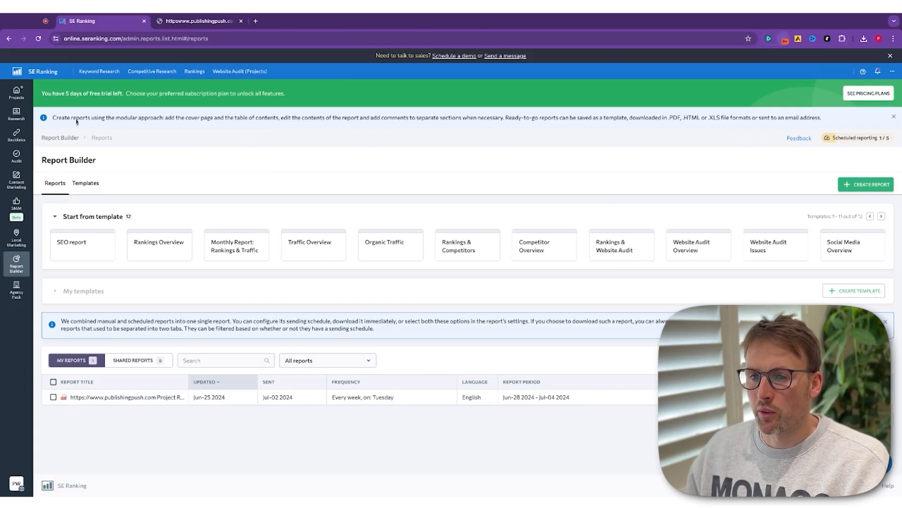
Open the Projects menu listing rankings, insights and audit sections in the sidebar
{"action": "left_click", "coordinate": [17, 93]}
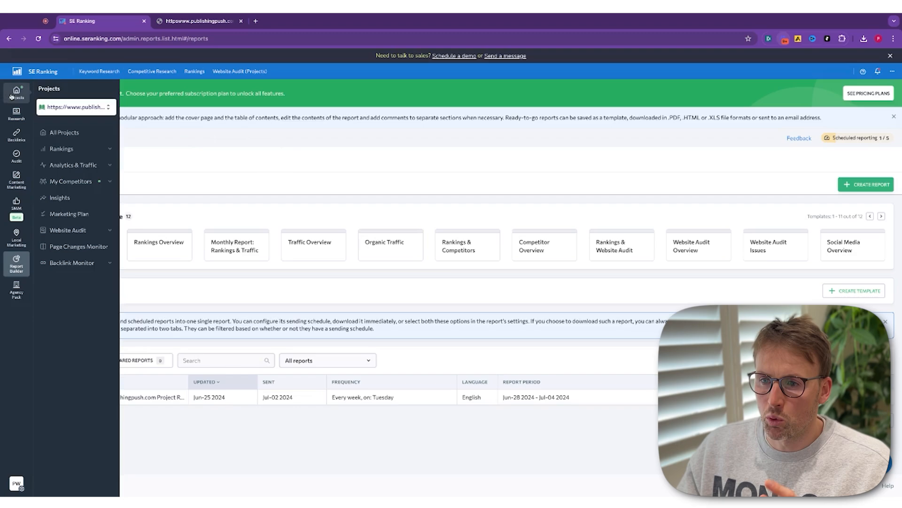